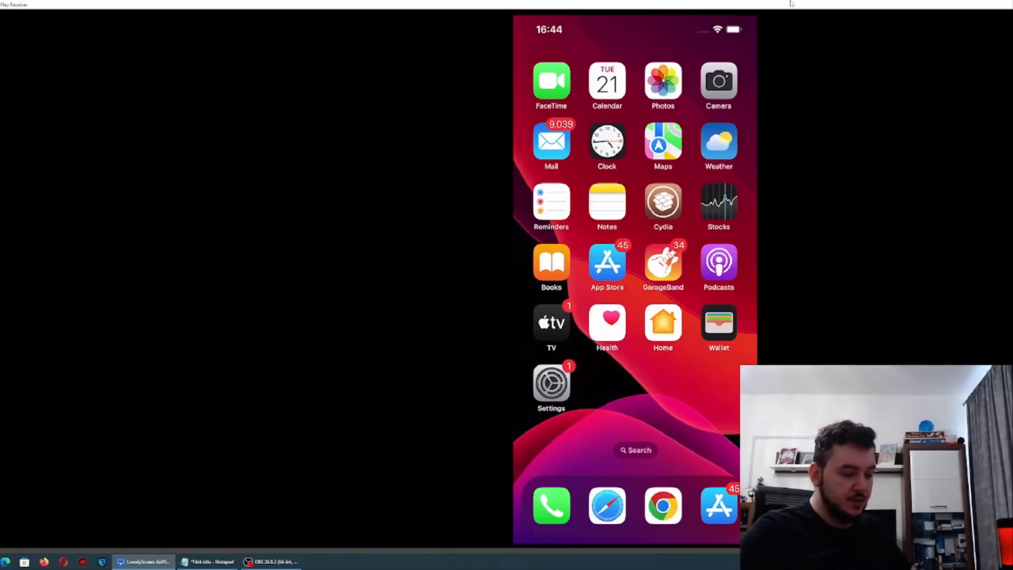
Step: Browse the Cydia home page, scrolling down through its listings
{"action": "left_click", "coordinate": [663, 203]}
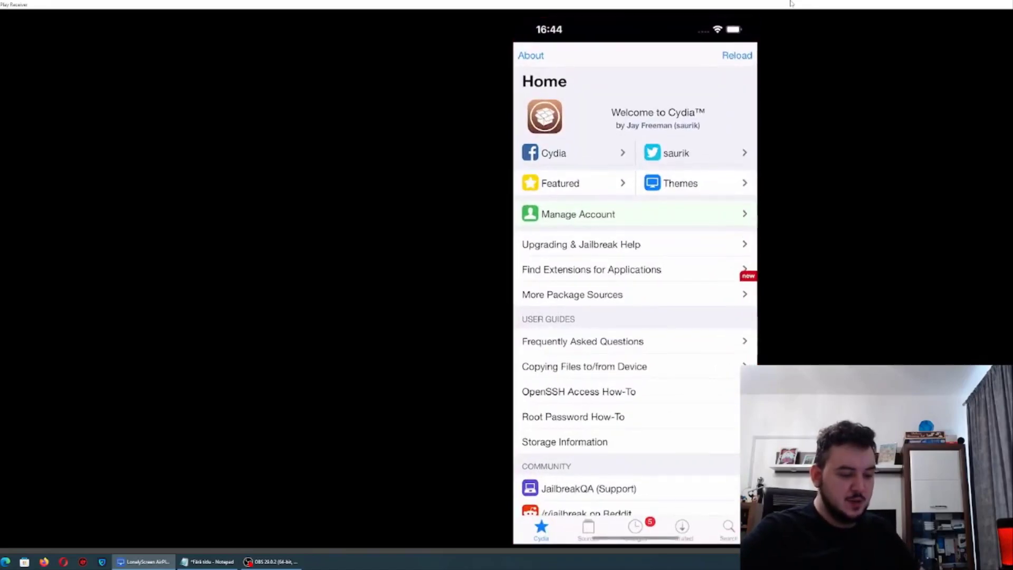
{"action": "scroll", "scroll_direction": "down", "scroll_amount": 3}
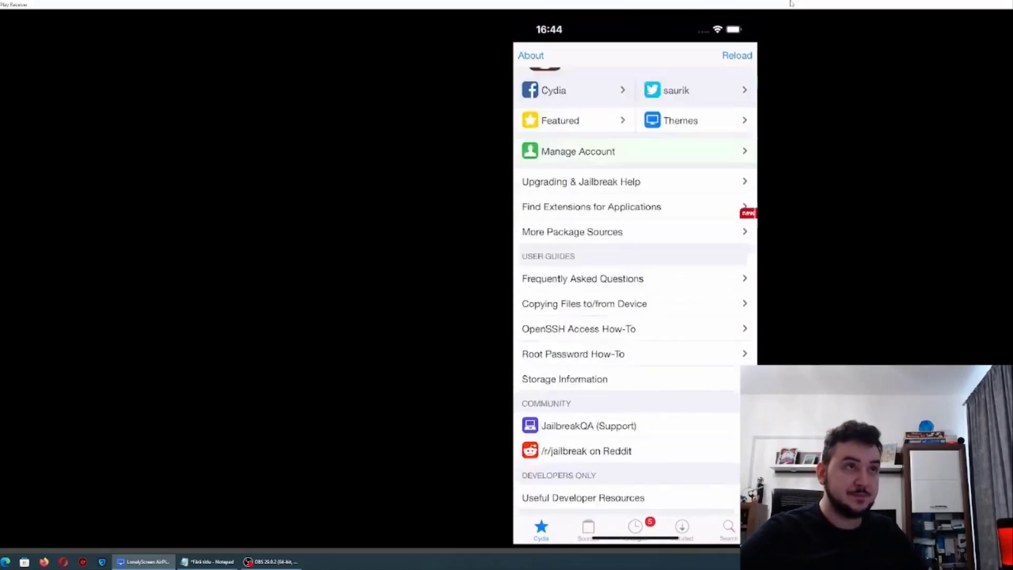
{"action": "scroll", "scroll_direction": "down", "scroll_amount": 3}
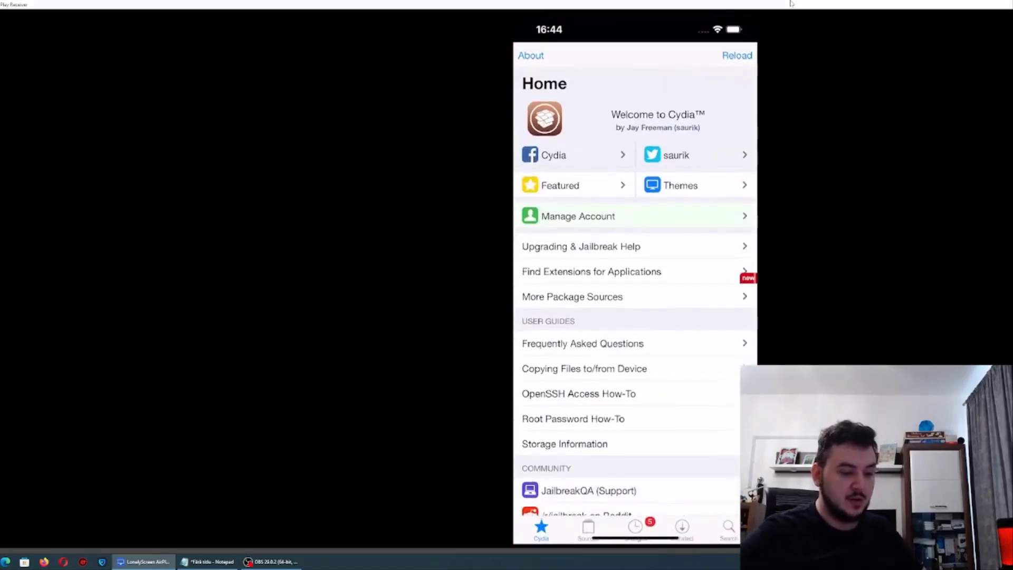
{"action": "scroll", "scroll_direction": "down", "scroll_amount": 3}
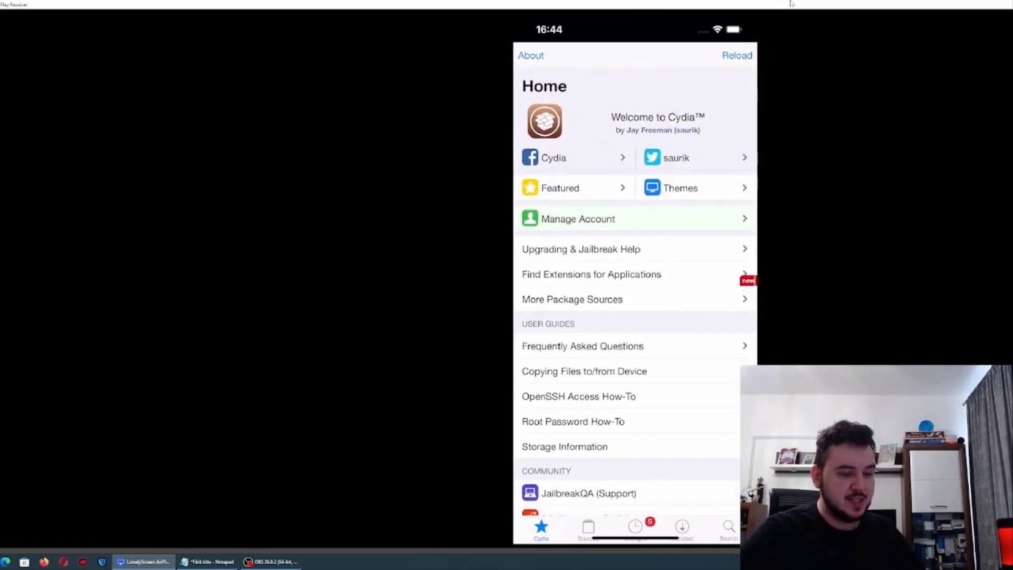
{"action": "scroll", "scroll_direction": "down", "scroll_amount": 3}
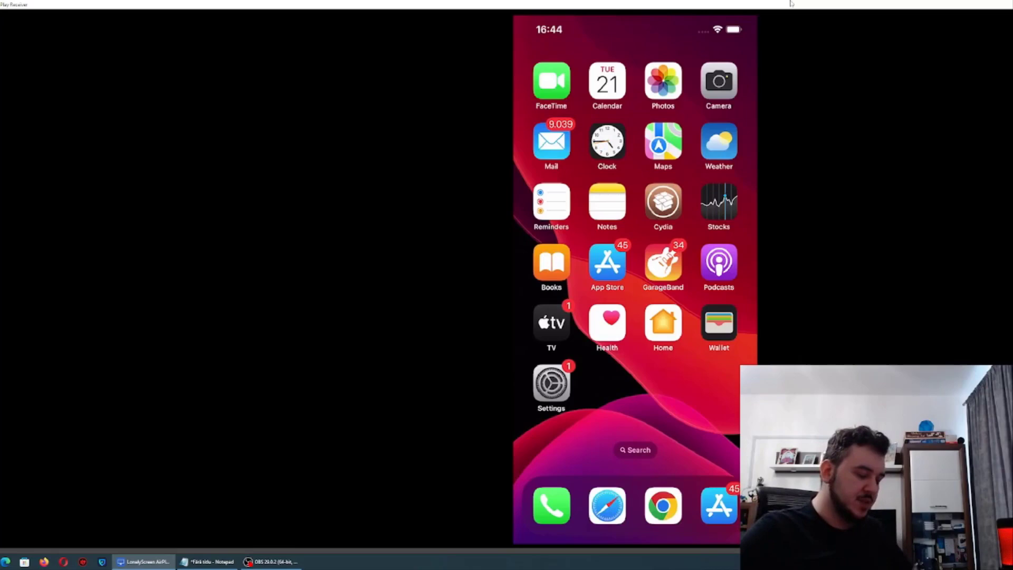
Step: In Settings > General, confirm Background App Refresh is on Wi-Fi & Mobile Data and return to the main Settings list
{"action": "left_click", "coordinate": [551, 380]}
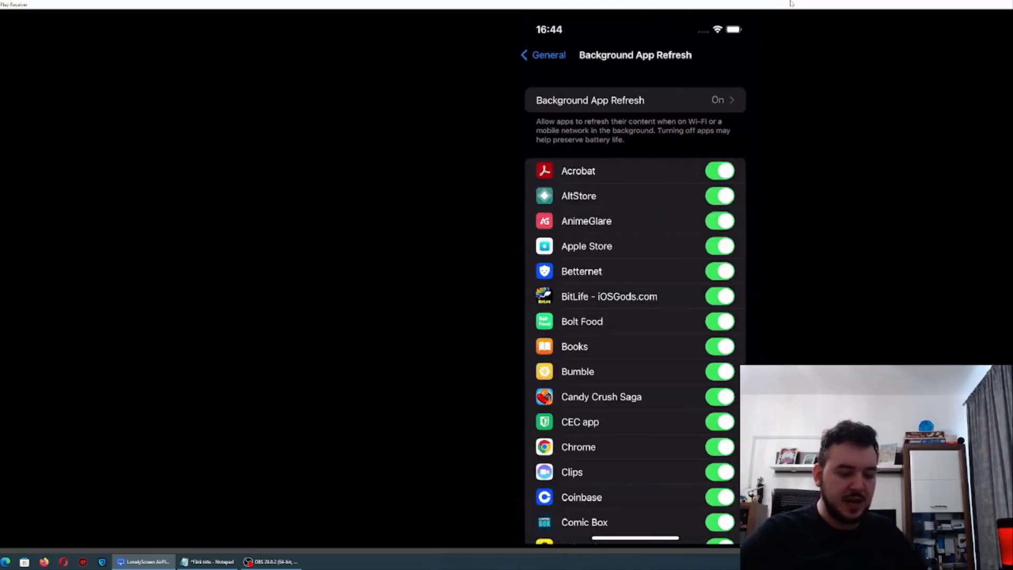
{"action": "left_click", "coordinate": [635, 101]}
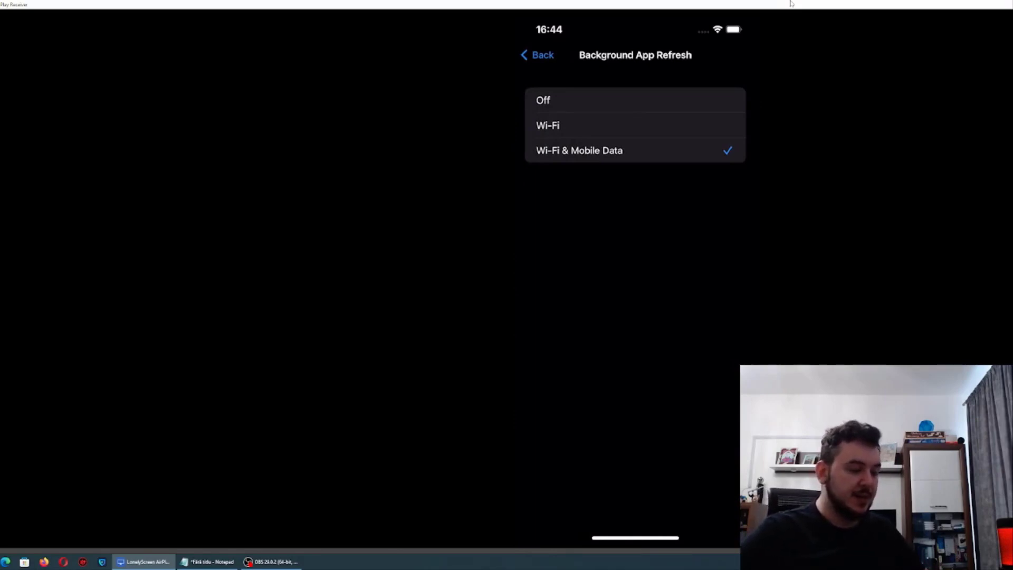
{"action": "left_click", "coordinate": [536, 55]}
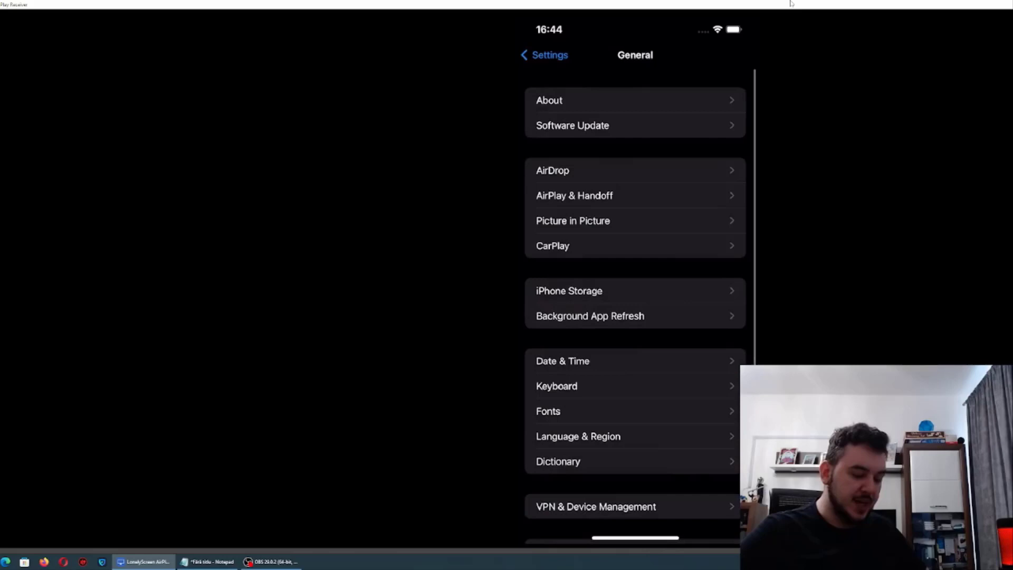
{"action": "left_click", "coordinate": [544, 55]}
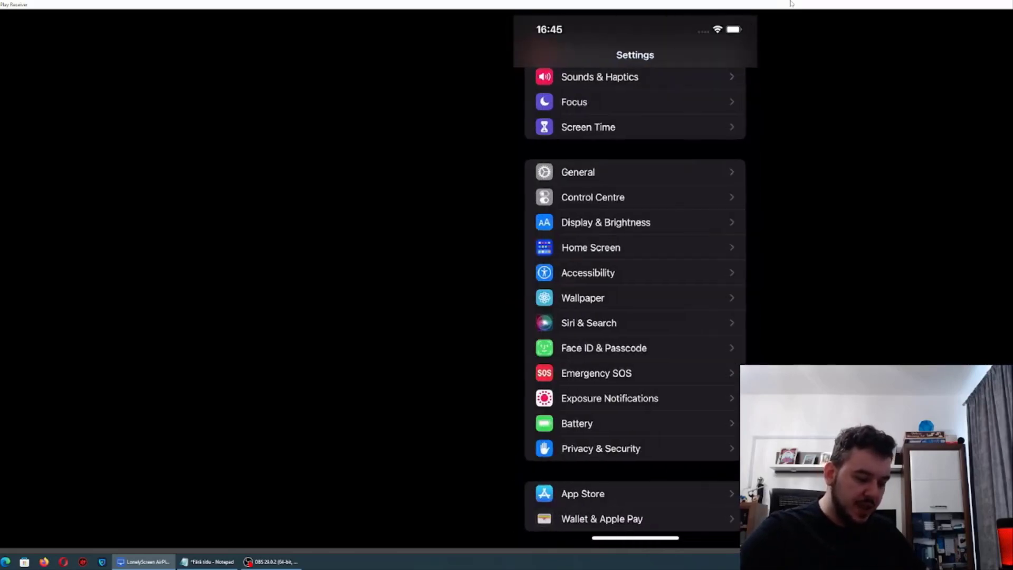
{"action": "left_click", "coordinate": [576, 423]}
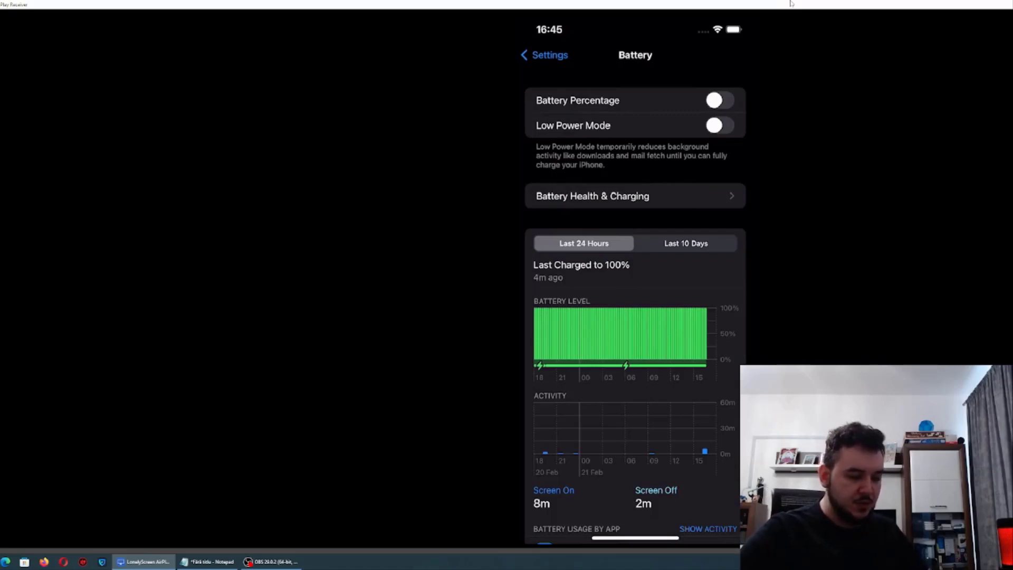
{"action": "left_click", "coordinate": [543, 55]}
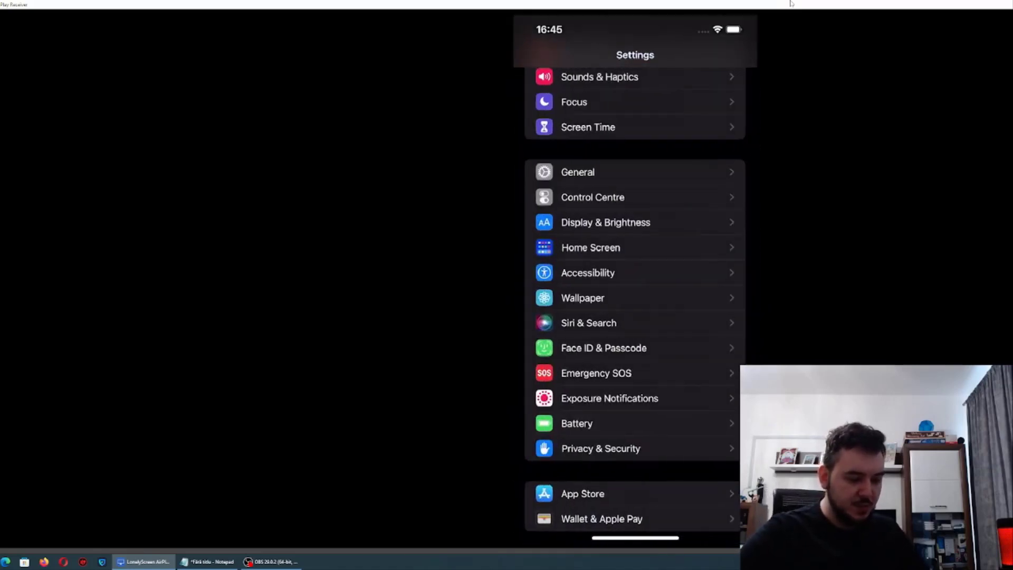
{"action": "scroll", "scroll_direction": "down", "scroll_amount": 3}
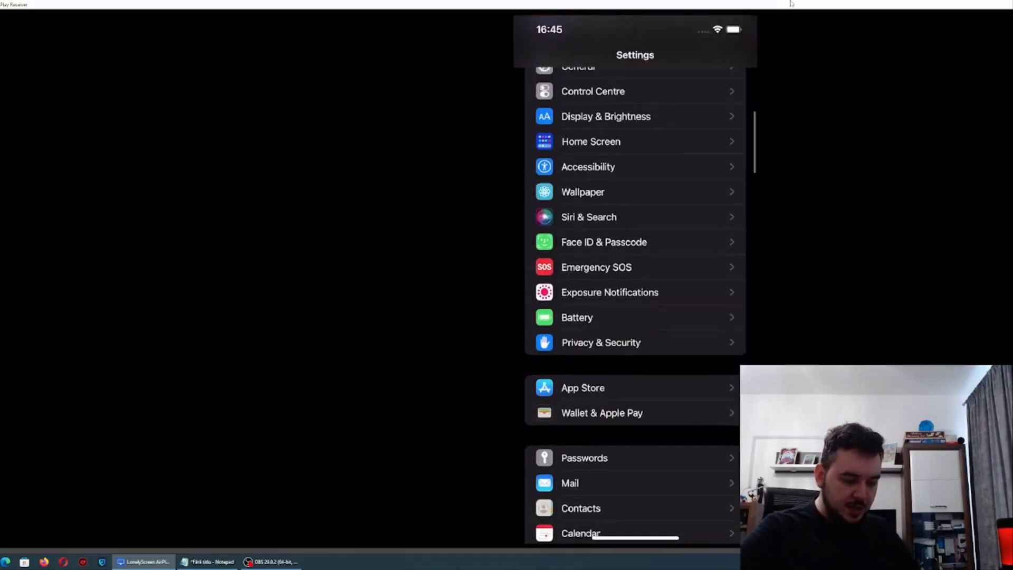
{"action": "left_click", "coordinate": [583, 389]}
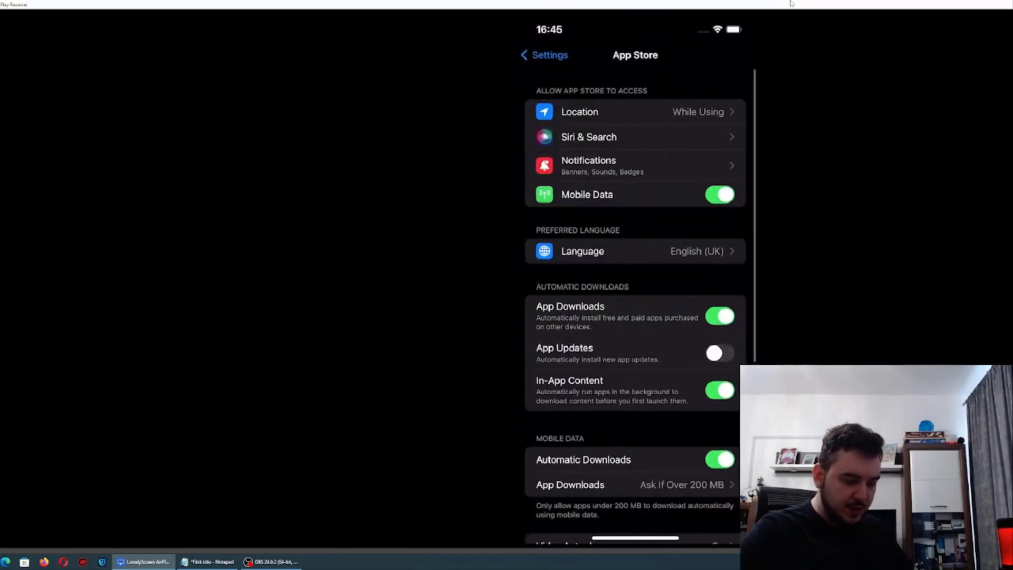
{"action": "scroll", "scroll_direction": "down", "scroll_amount": 3}
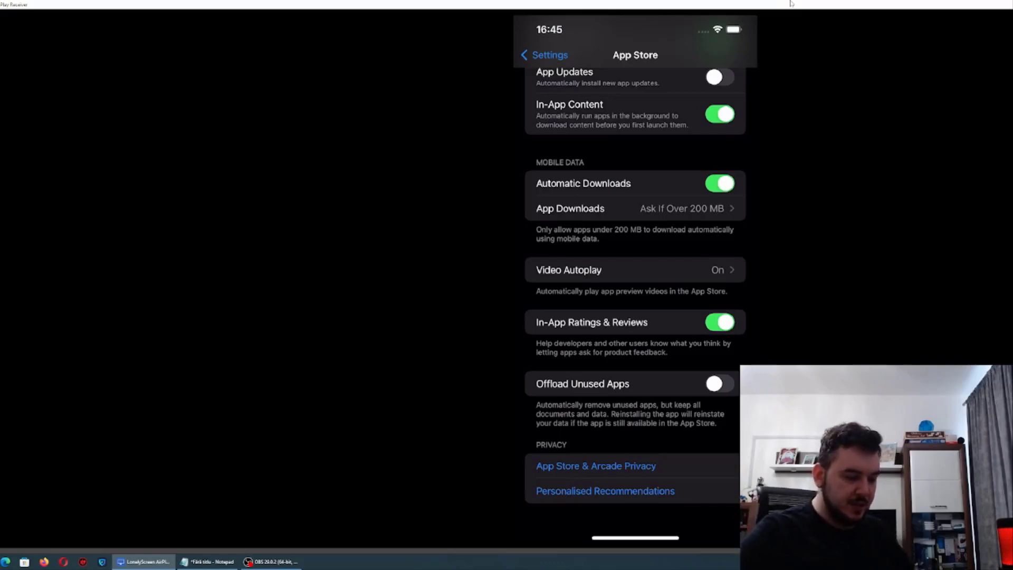
{"action": "left_click", "coordinate": [544, 55]}
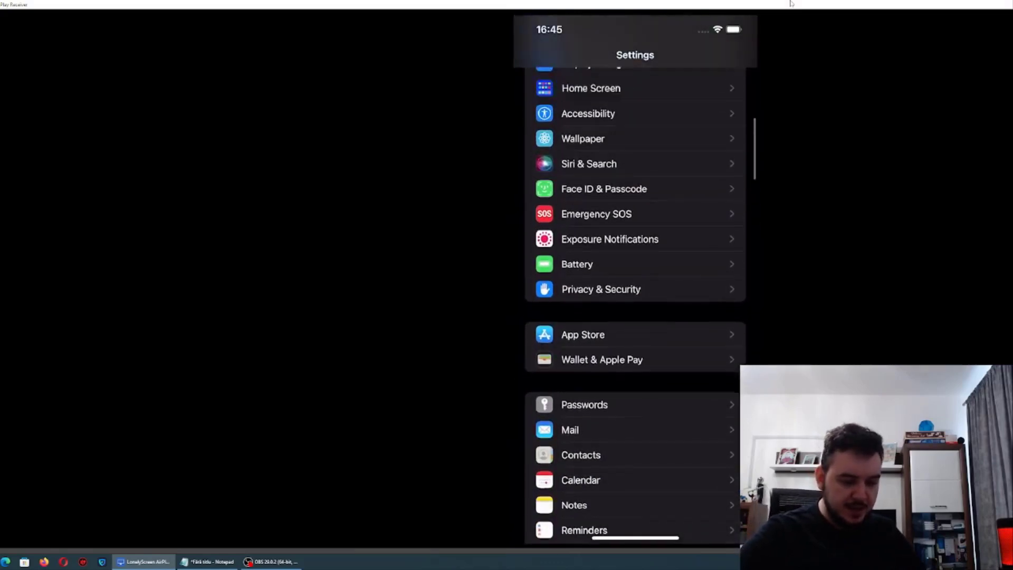
Step: Scroll to the bottom of Safari's settings and go into its Advanced section
{"action": "scroll", "scroll_direction": "down", "scroll_amount": 3}
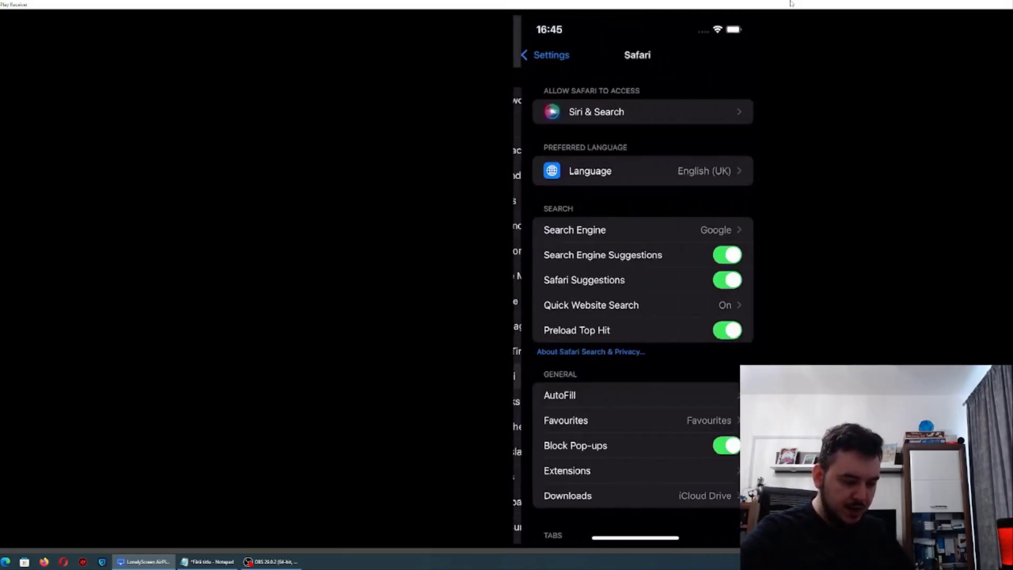
{"action": "scroll", "scroll_direction": "down", "scroll_amount": 3}
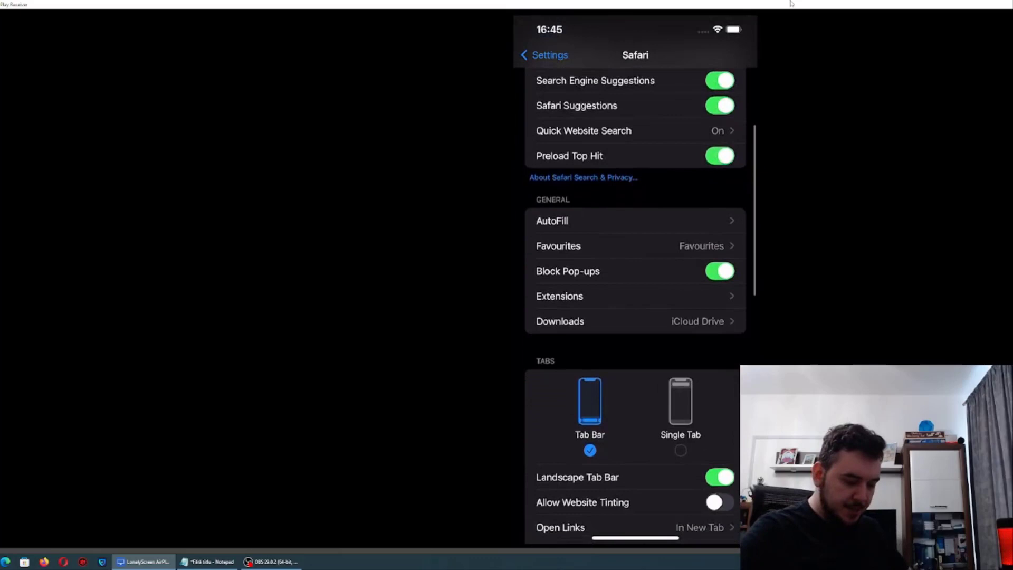
{"action": "scroll", "scroll_direction": "down", "scroll_amount": 3}
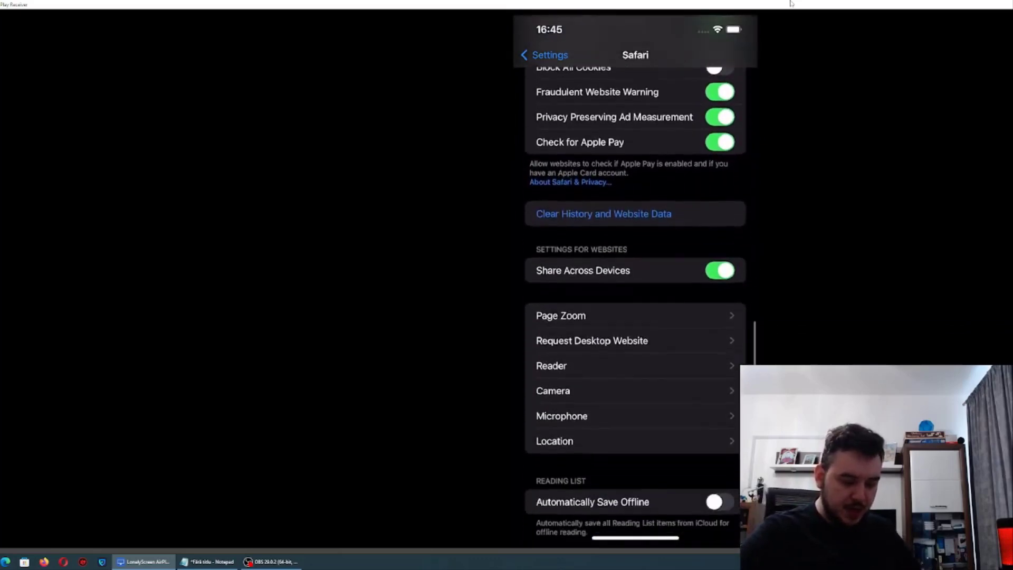
{"action": "scroll", "scroll_direction": "down", "scroll_amount": 3}
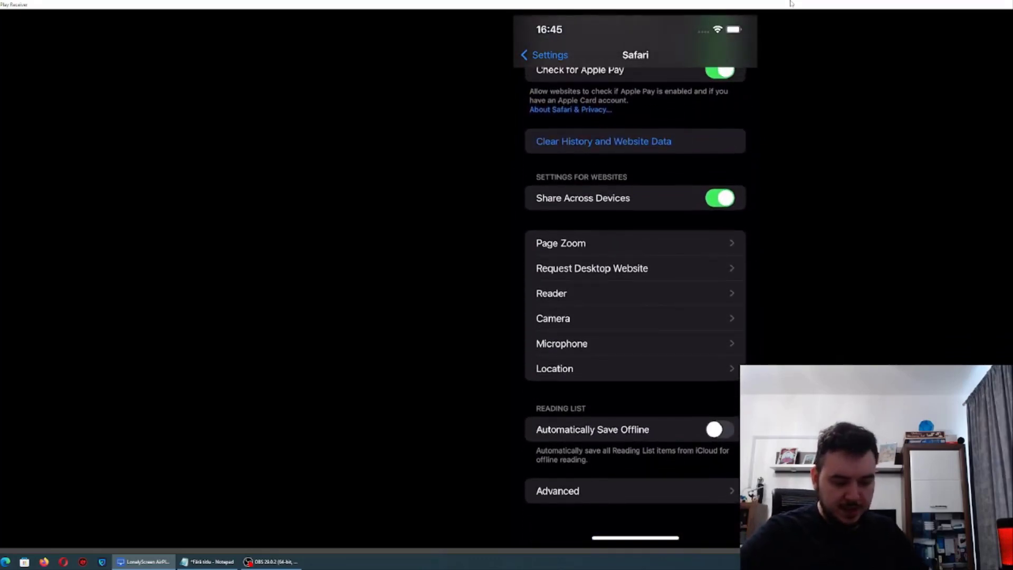
{"action": "left_click", "coordinate": [557, 491]}
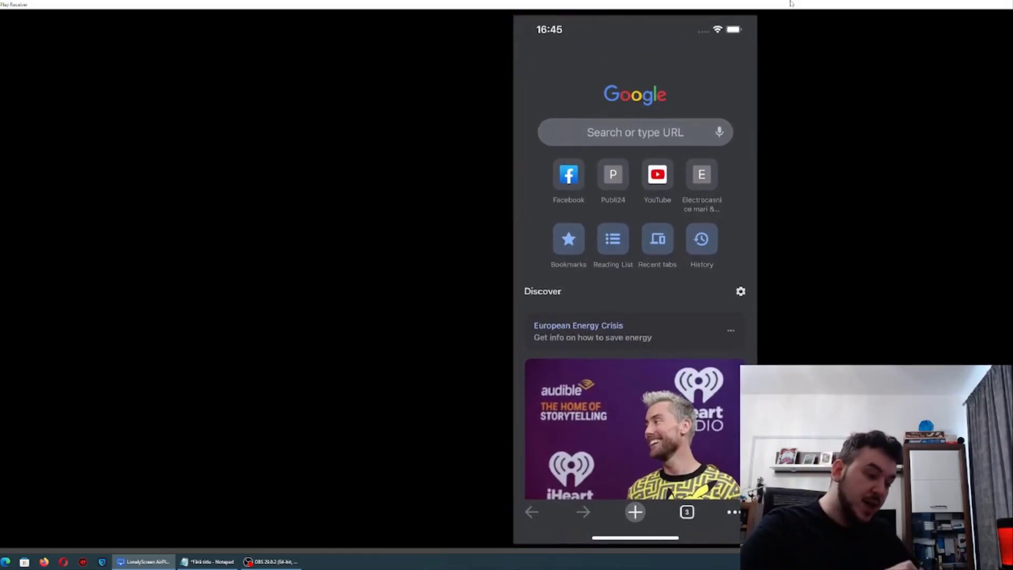
Step: Enter jailbreak16.com in Chrome's address bar and load the site
{"action": "left_click", "coordinate": [634, 132]}
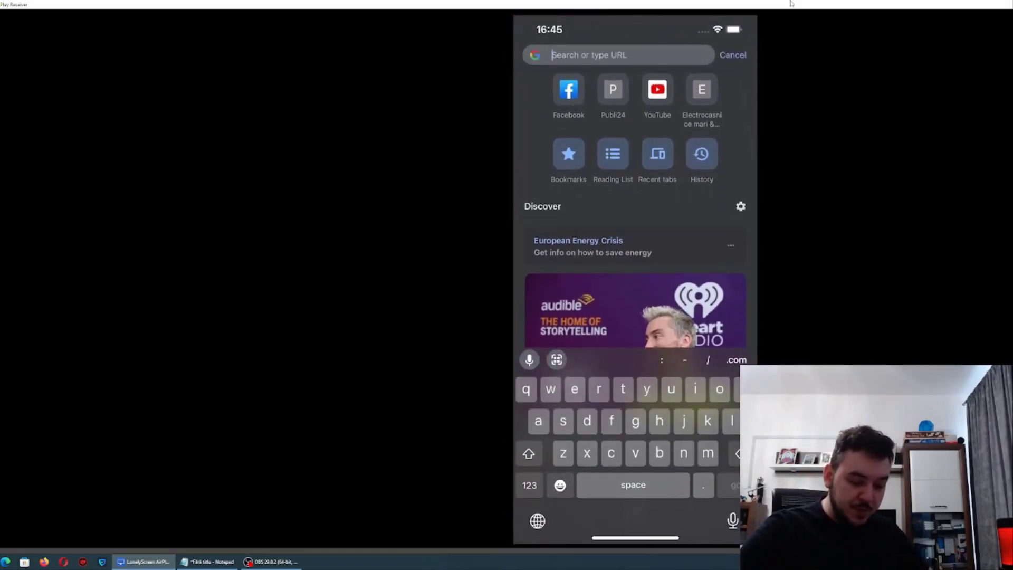
{"action": "type", "text": "jailbreak"}
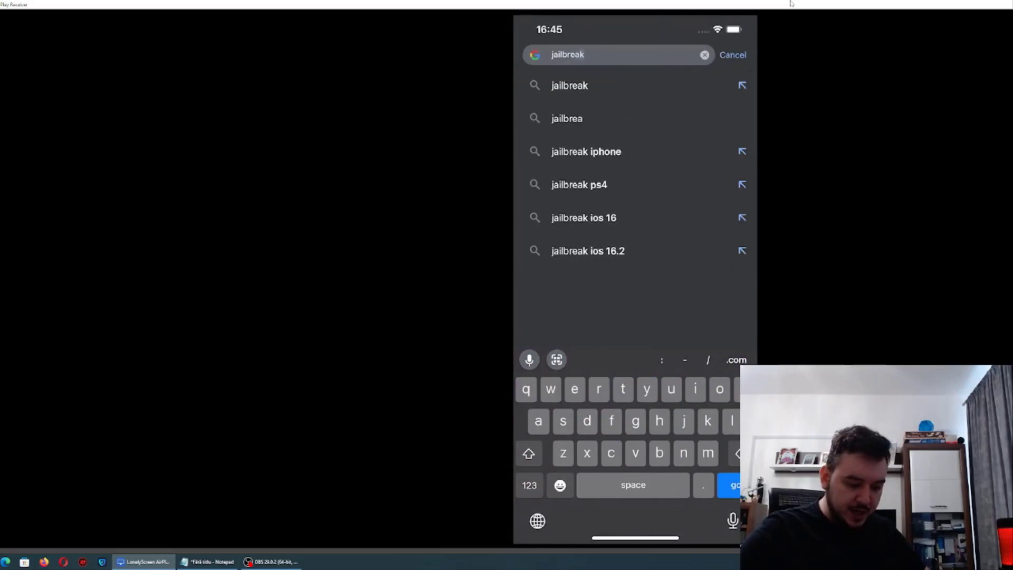
{"action": "type", "text": "16."}
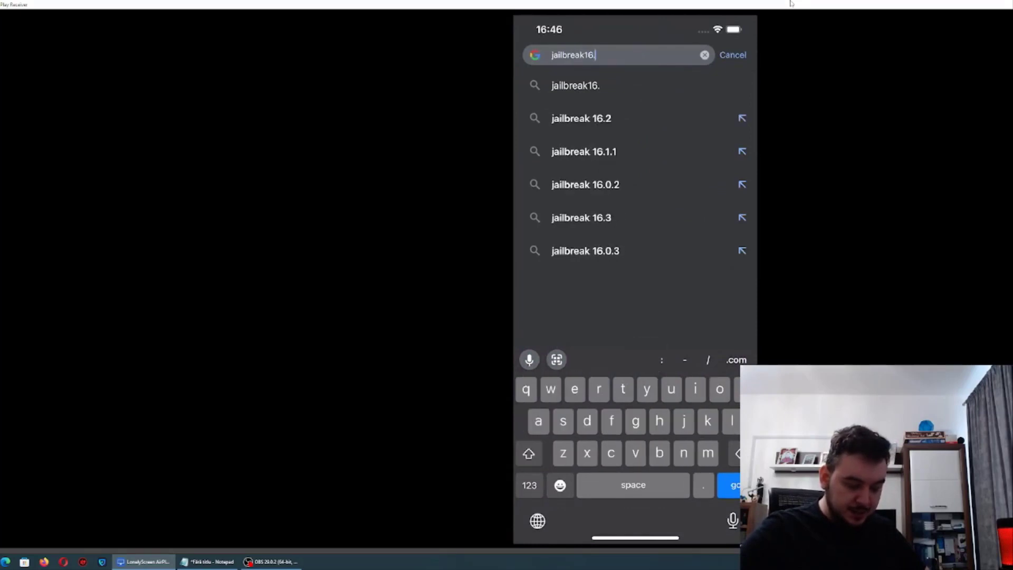
{"action": "key", "text": "Enter"}
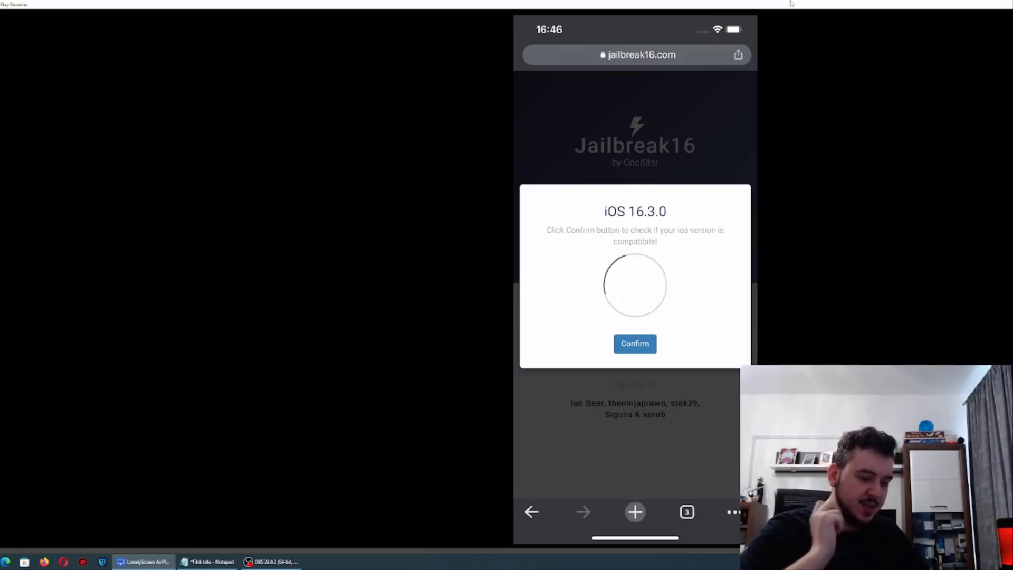
Step: Confirm the iOS version check and acknowledge the backup and Find My iPhone warnings
{"action": "left_click", "coordinate": [634, 344]}
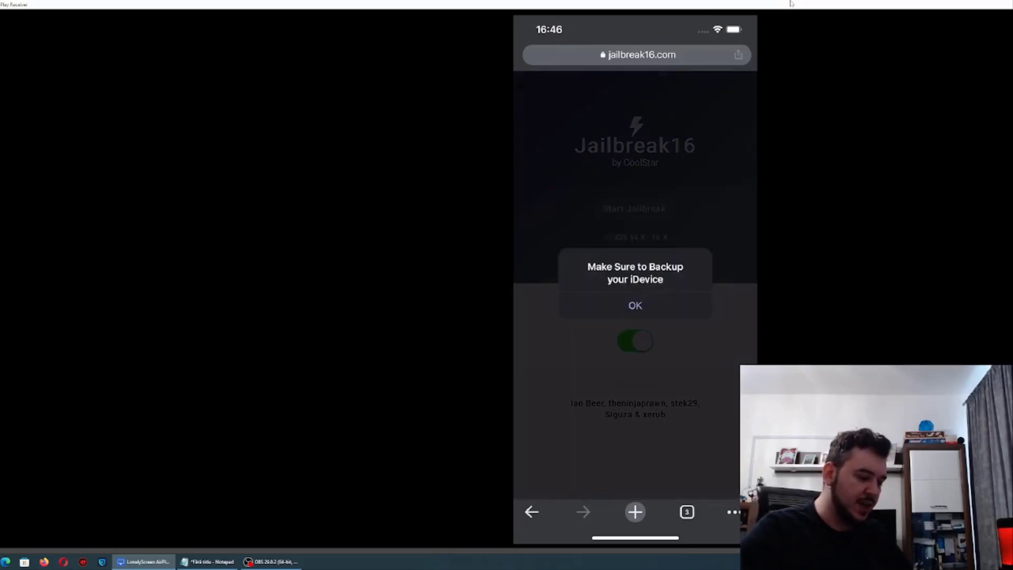
{"action": "left_click", "coordinate": [634, 306]}
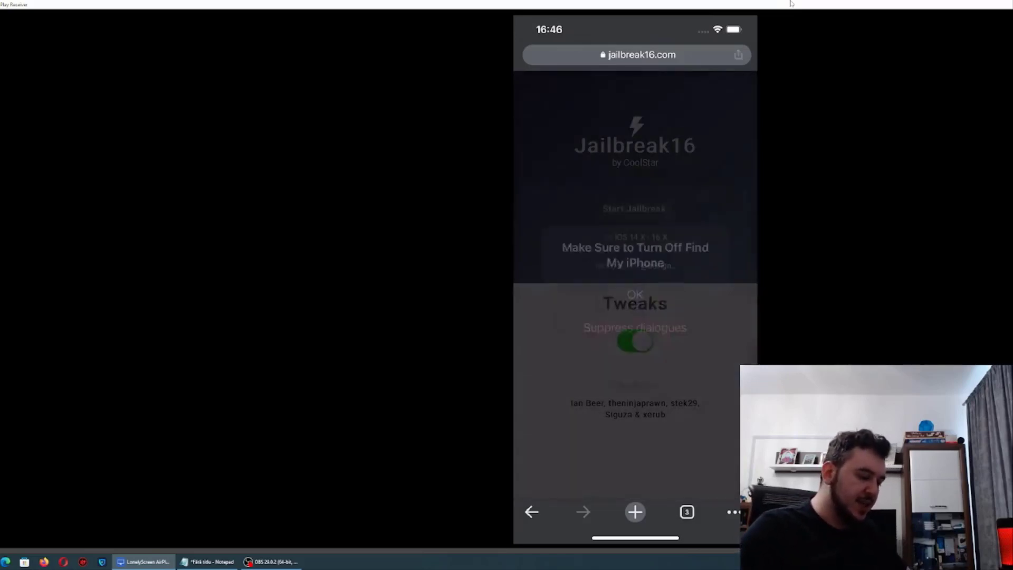
{"action": "left_click", "coordinate": [634, 293]}
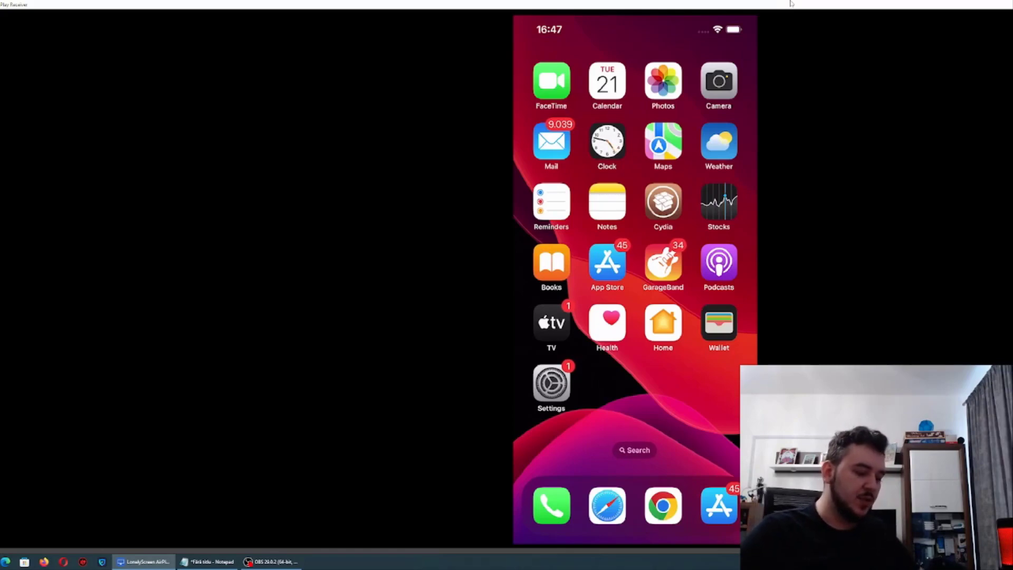
Step: Launch Cydia from the home screen and view its Welcome Home page
{"action": "left_click", "coordinate": [663, 203]}
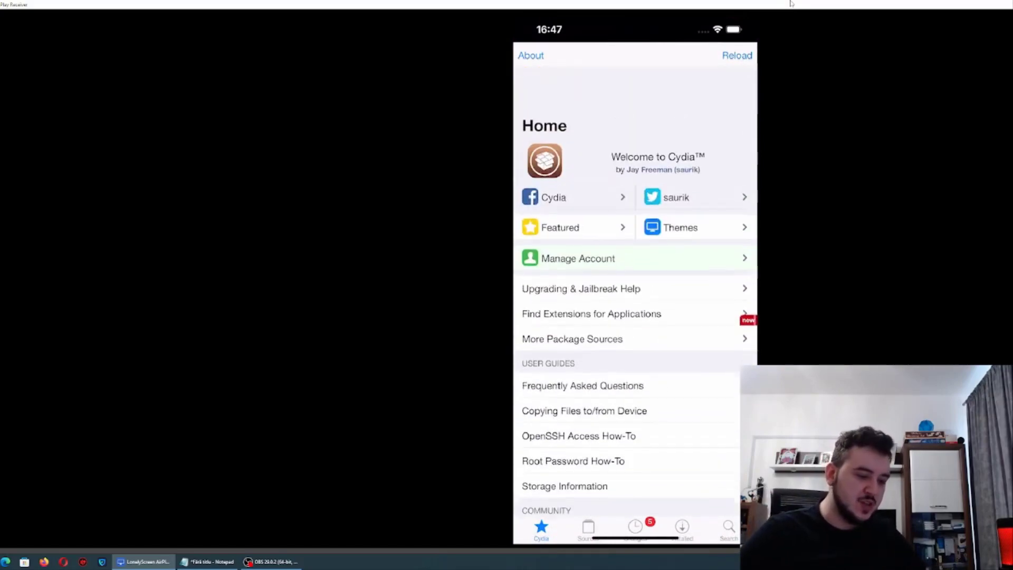
{"action": "scroll", "scroll_direction": "down", "scroll_amount": 3}
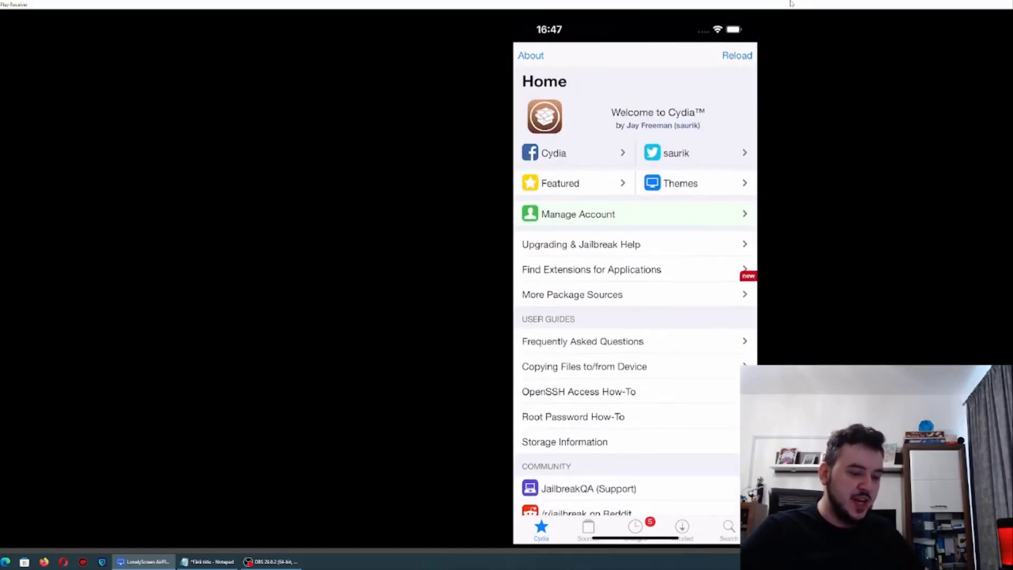